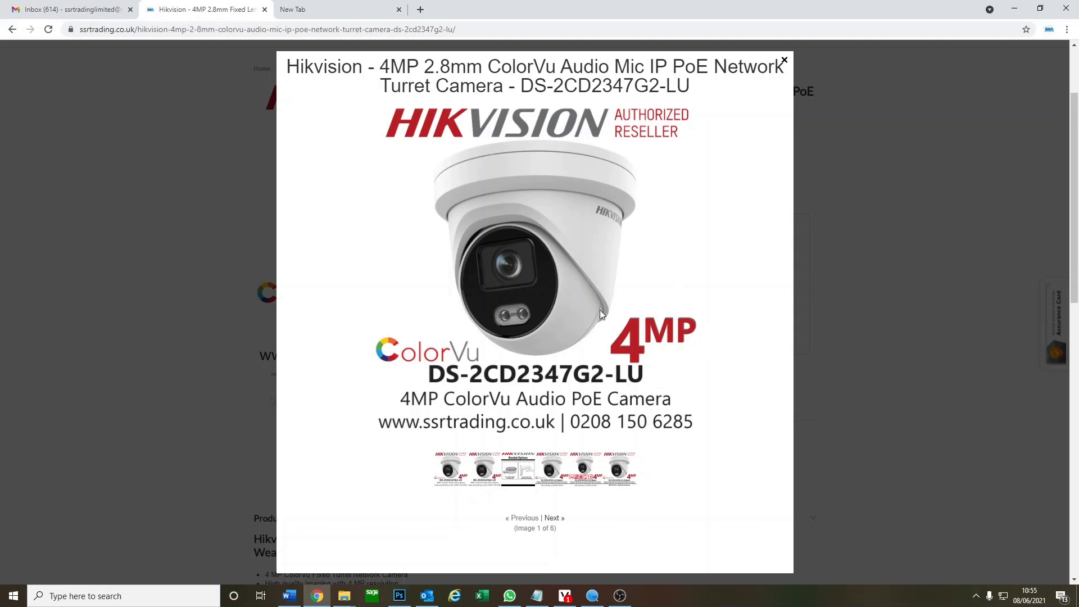
pyautogui.moveTo(570, 320)
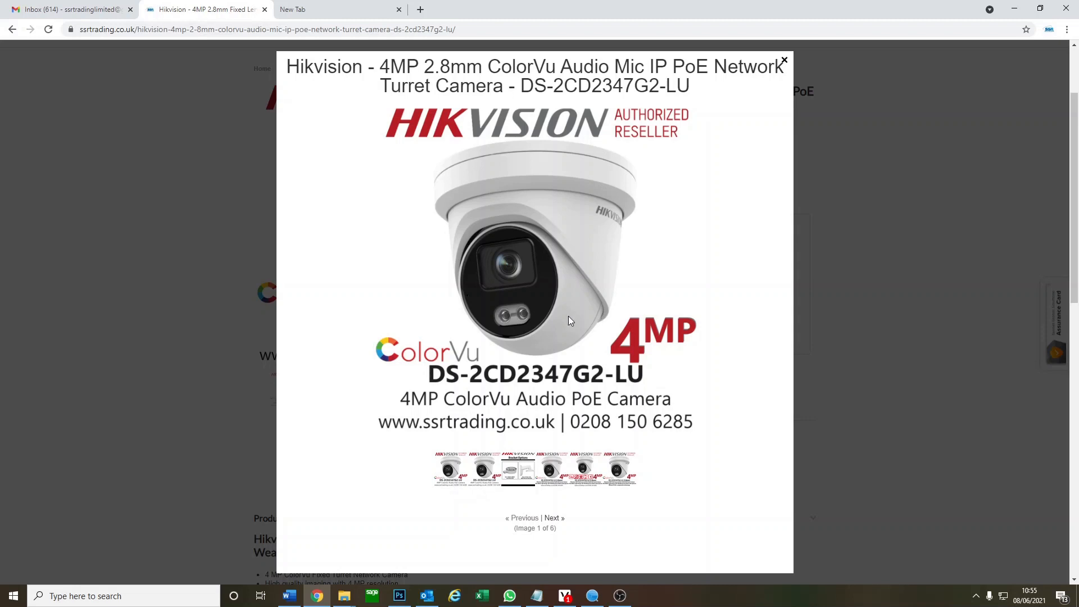
pyautogui.moveTo(551, 254)
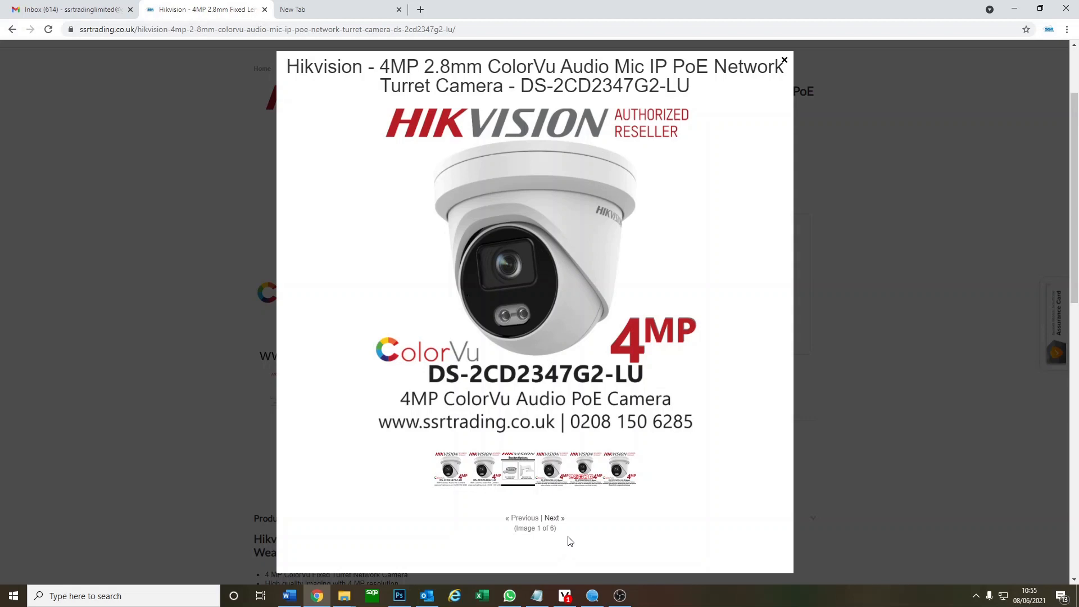
pyautogui.moveTo(600, 567)
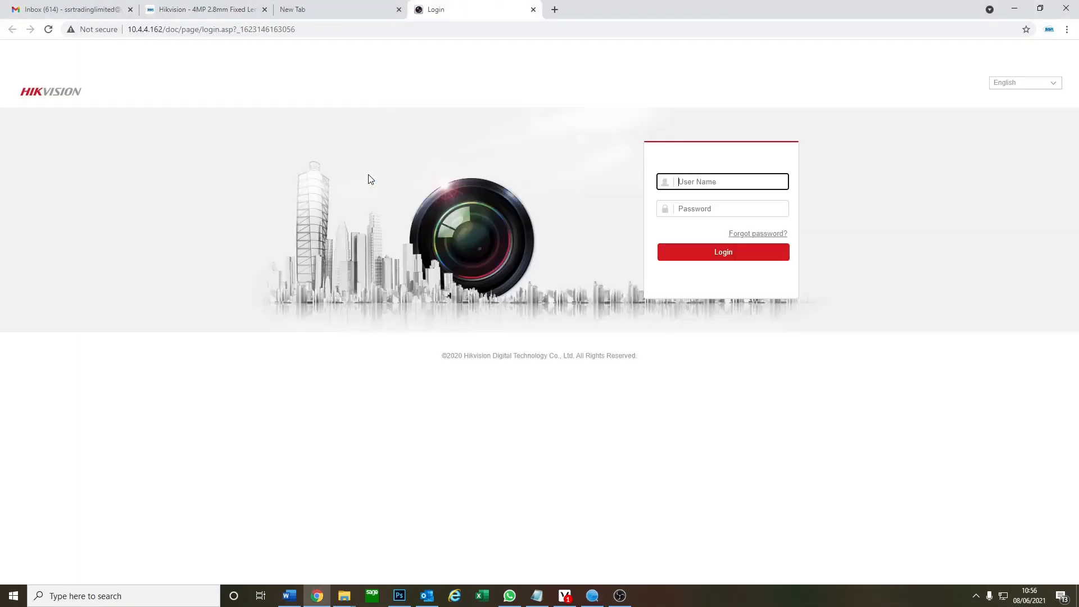
# Sign in to the recorder as 'ad' to reach the camera list
pyautogui.write('admin')
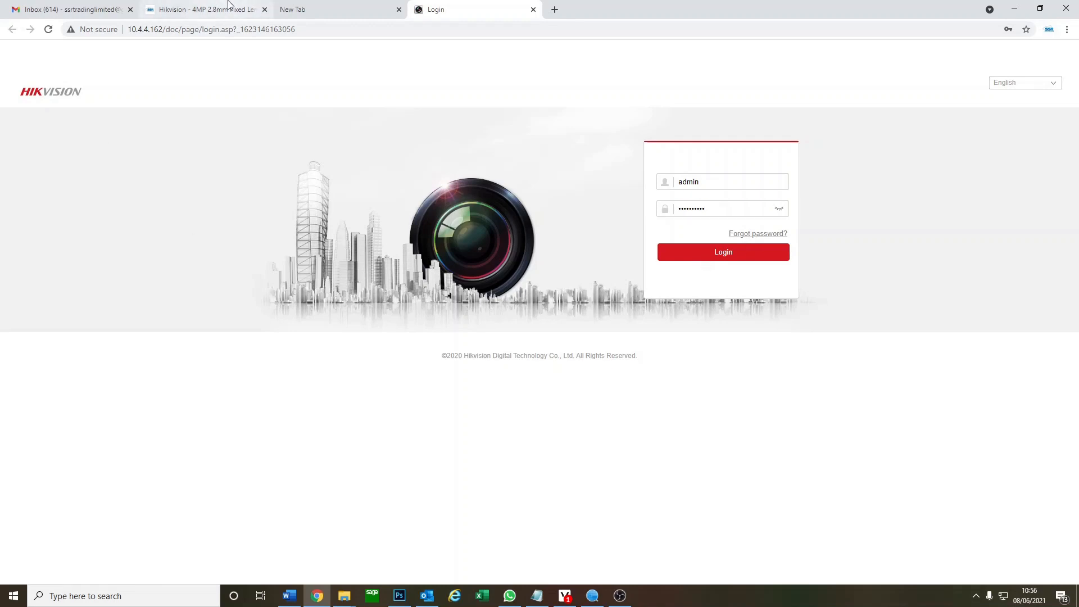
pyautogui.click(722, 252)
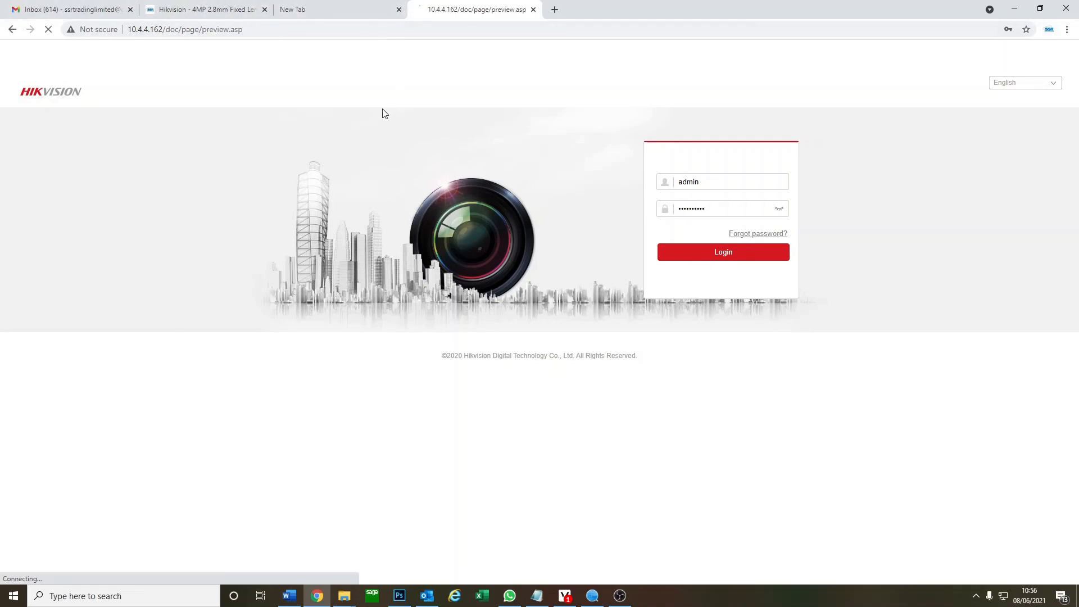
pyautogui.click(723, 252)
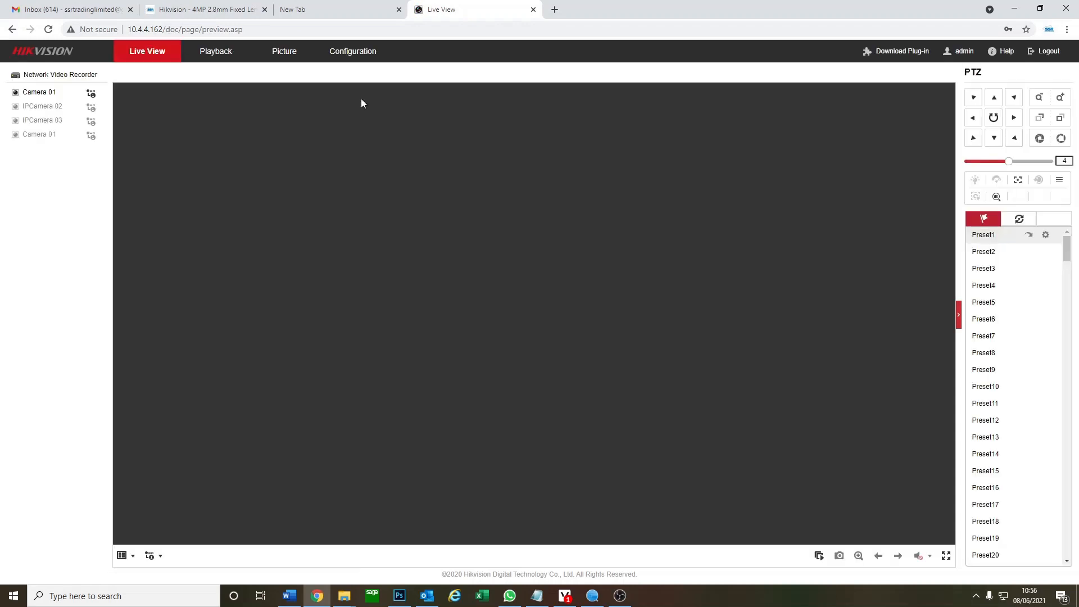
# Switch Live View to a 2x2 layout and enter Configuration
pyautogui.click(122, 555)
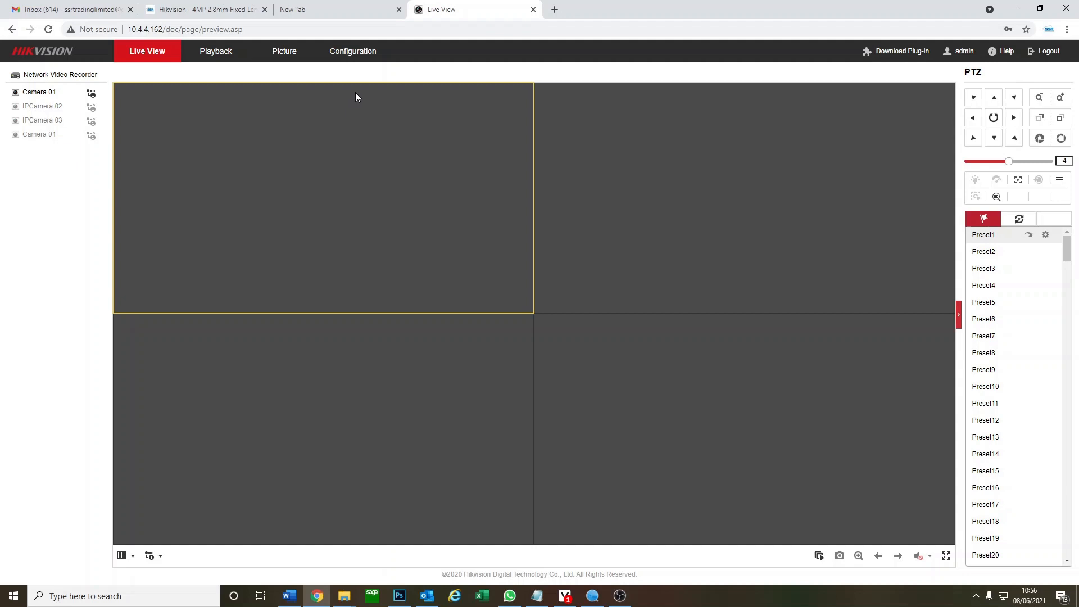
pyautogui.moveTo(359, 97)
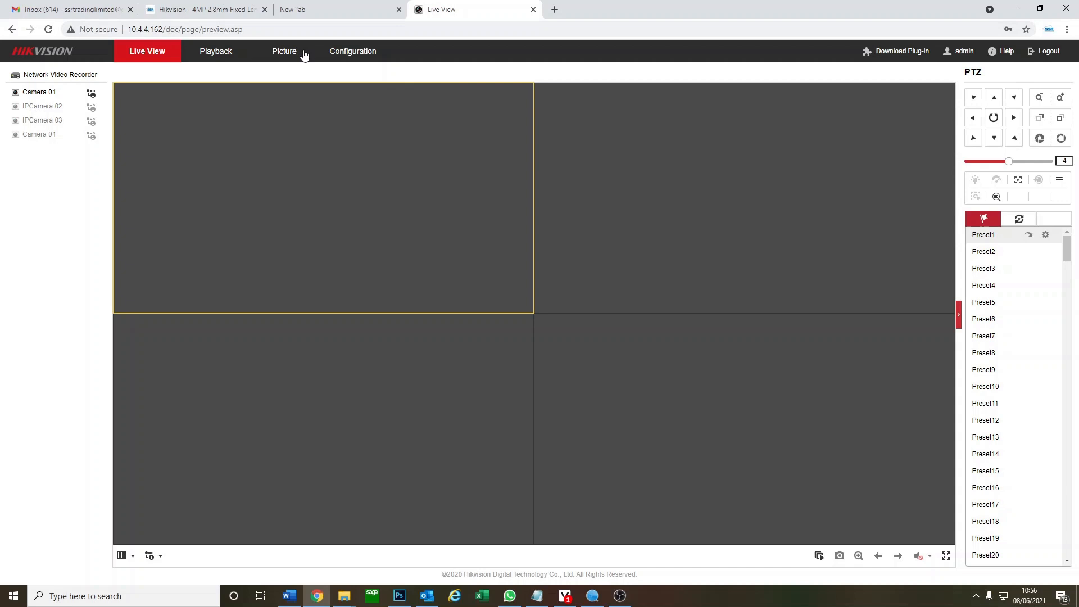
pyautogui.moveTo(335, 54)
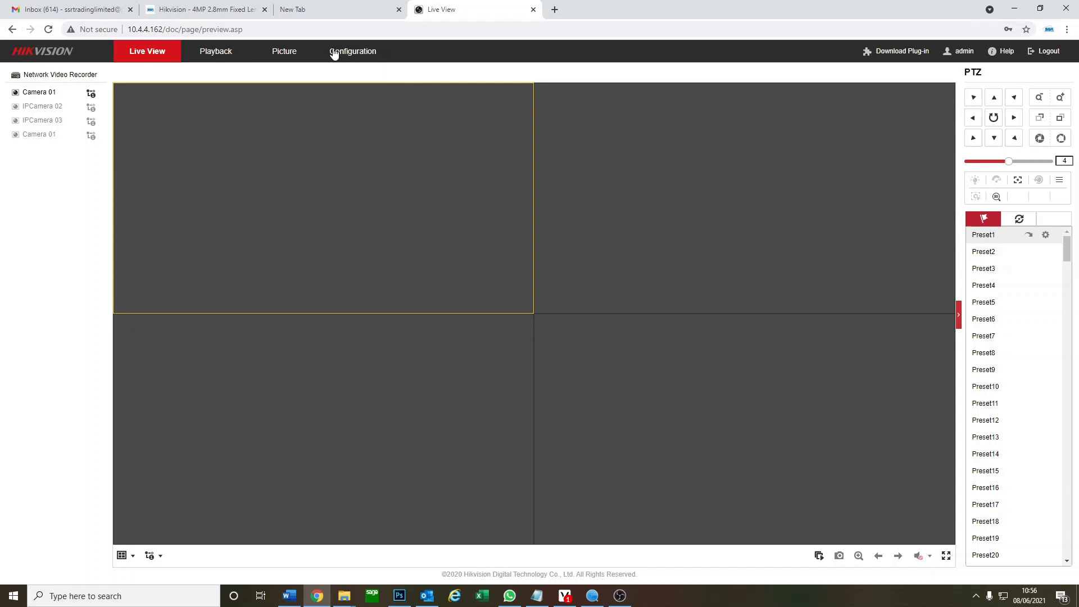
pyautogui.click(352, 52)
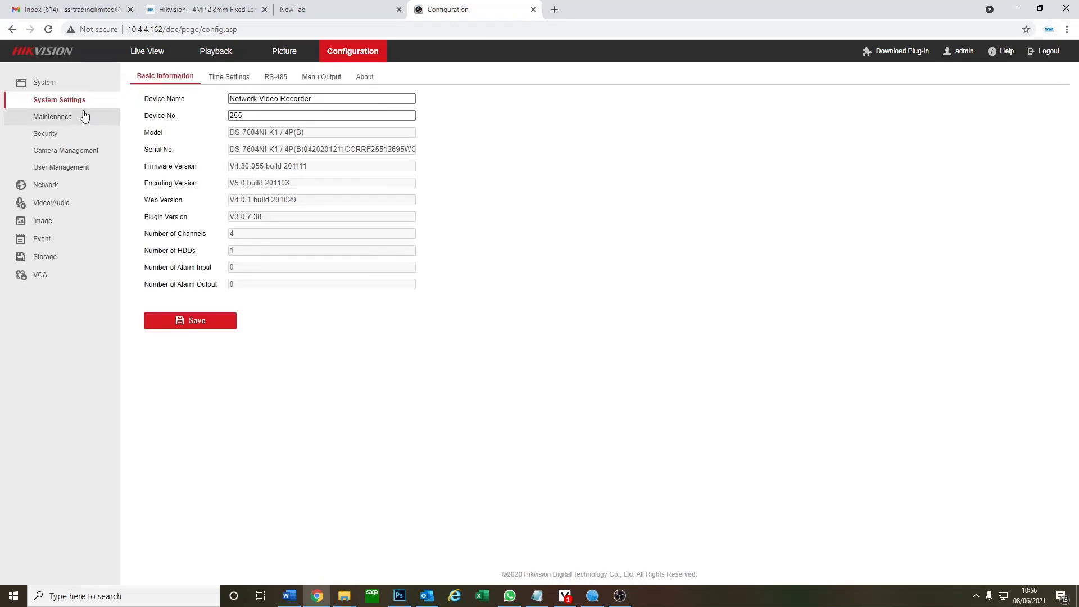
# Disable Enable Virtual Host under Network > Advanced Settings > Other and save
pyautogui.click(45, 185)
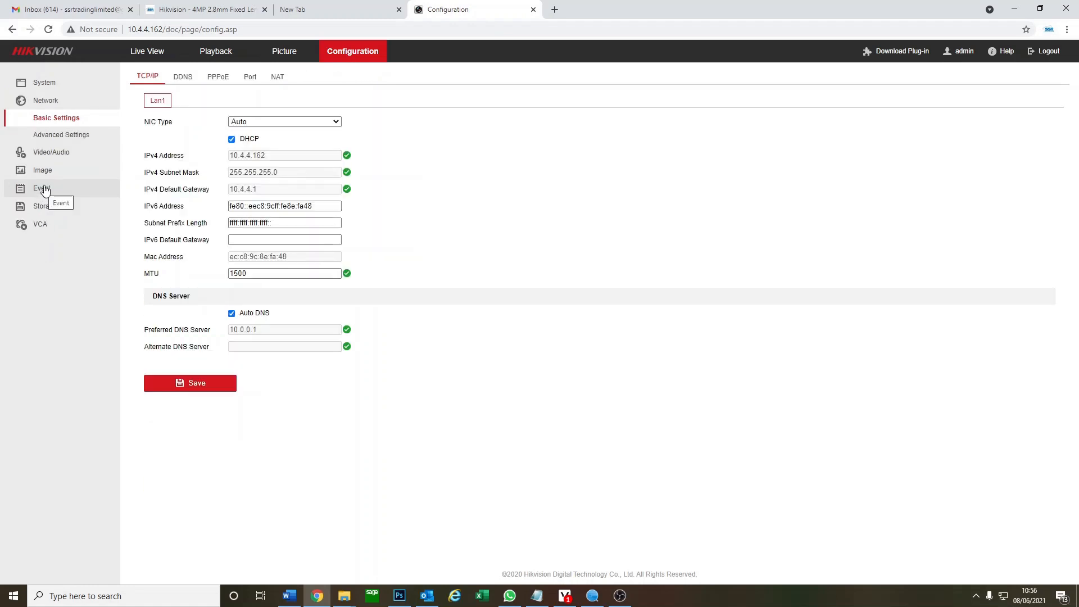
pyautogui.click(62, 134)
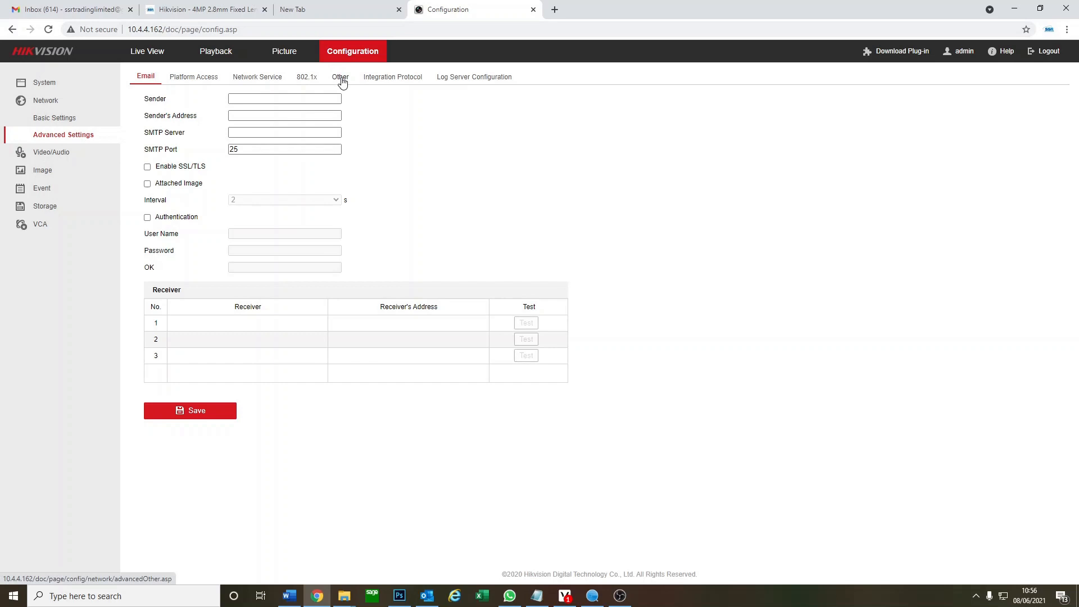
pyautogui.click(339, 76)
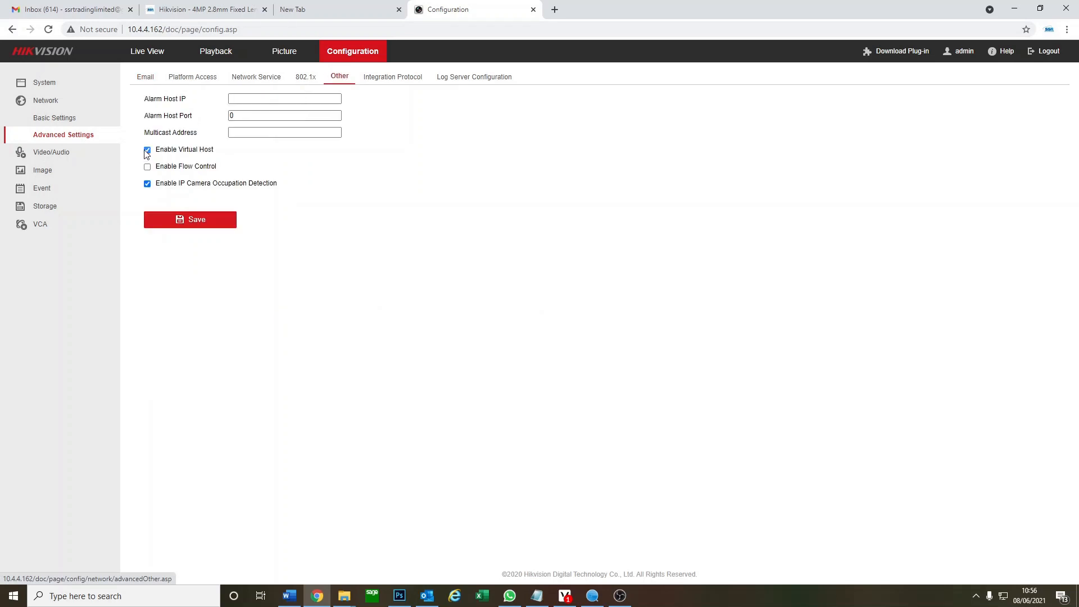
pyautogui.click(147, 149)
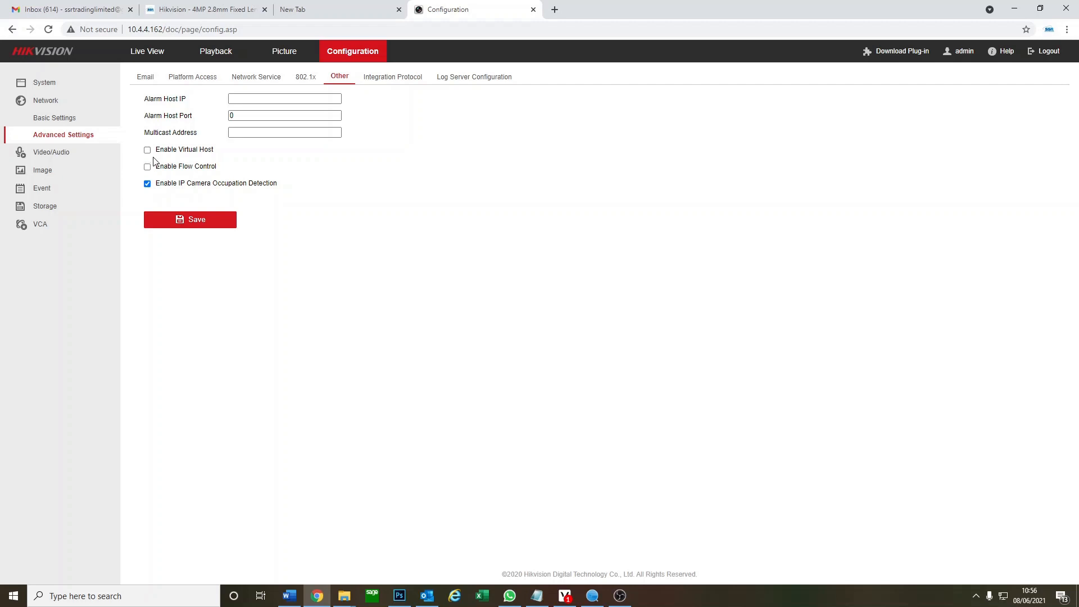
pyautogui.click(147, 150)
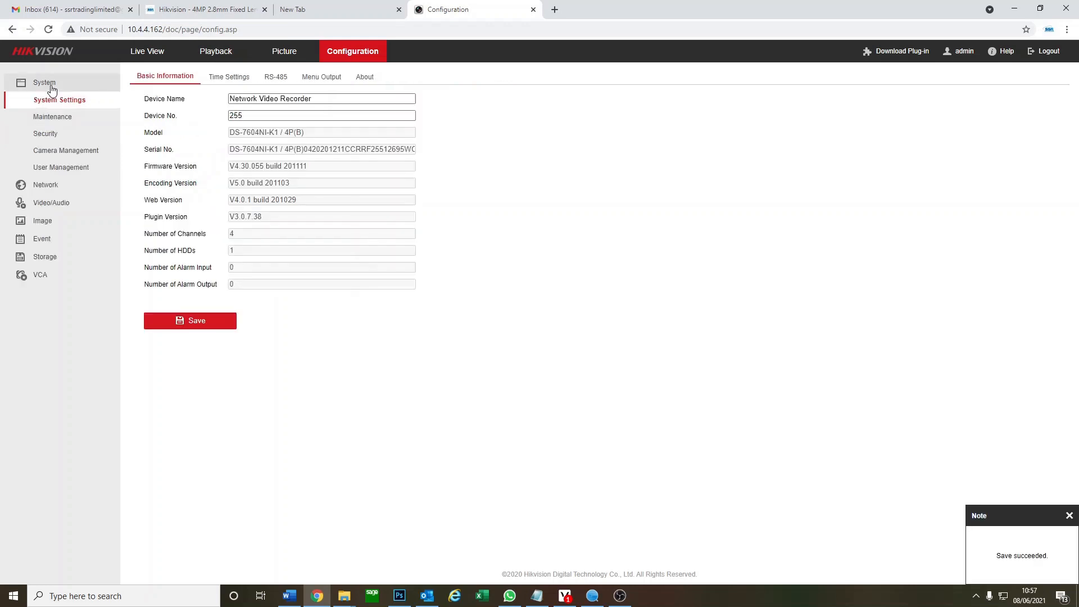
# Open channel D1's camera login page from the IP Camera list
pyautogui.click(66, 150)
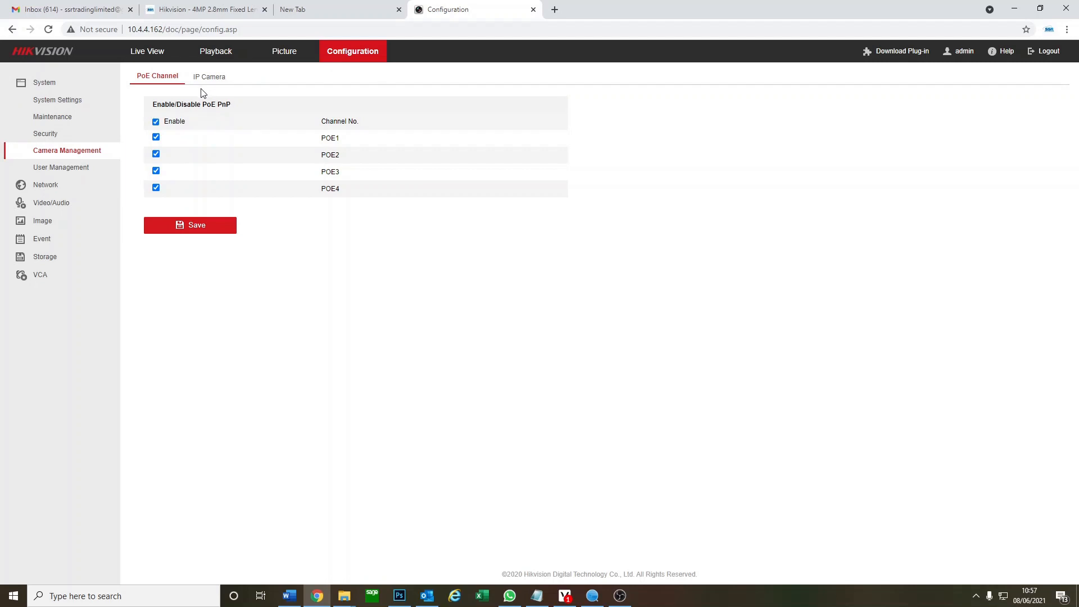
pyautogui.click(208, 76)
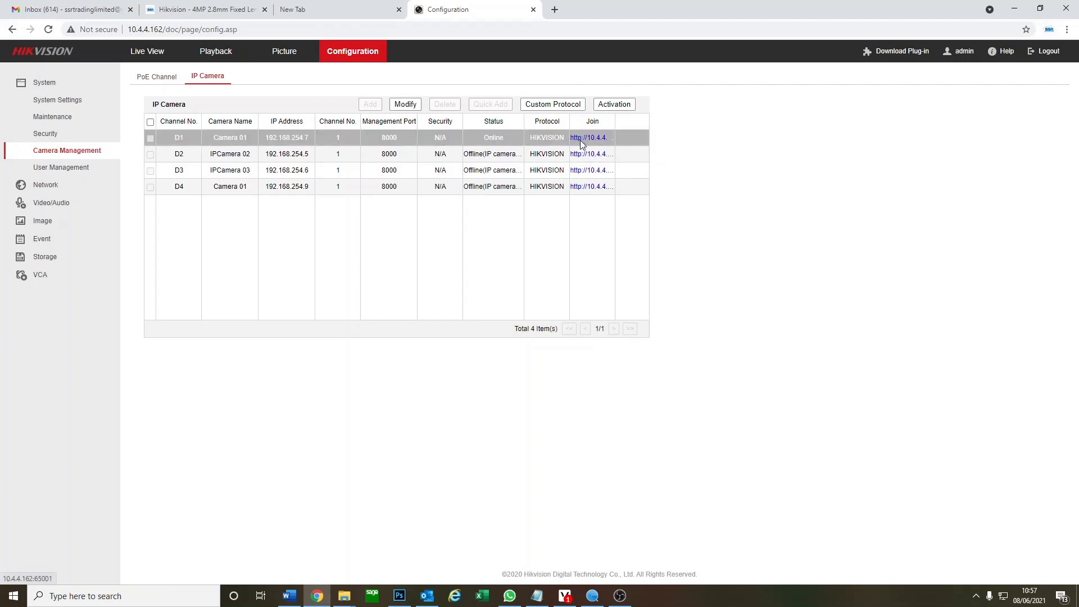
pyautogui.click(588, 137)
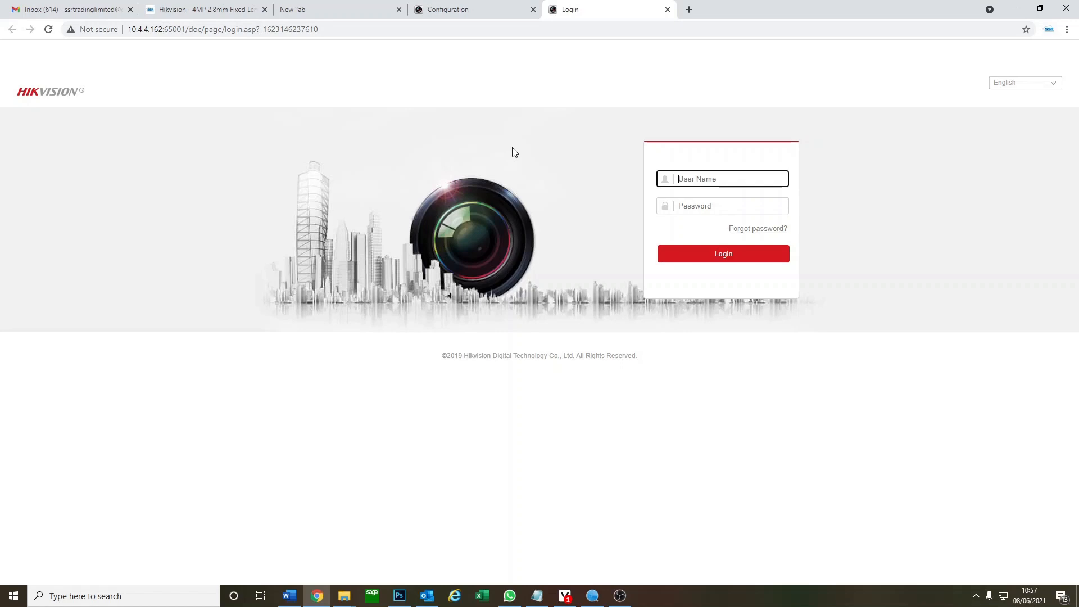
# Log into Camera 01 as admin and show the External Device tab
pyautogui.write('admin')
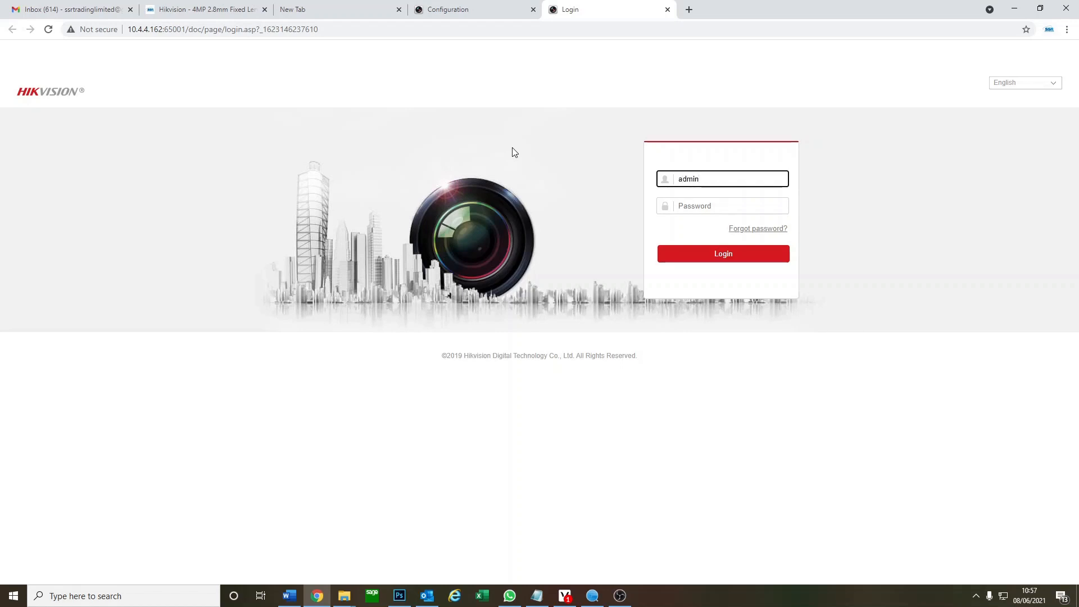
pyautogui.click(722, 206)
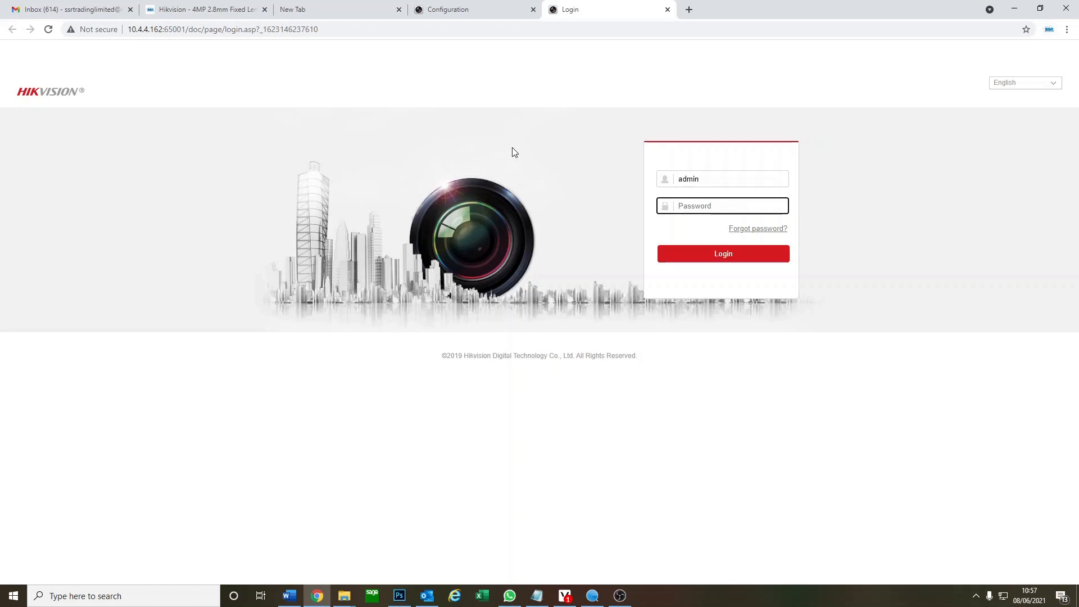
pyautogui.write('•••')
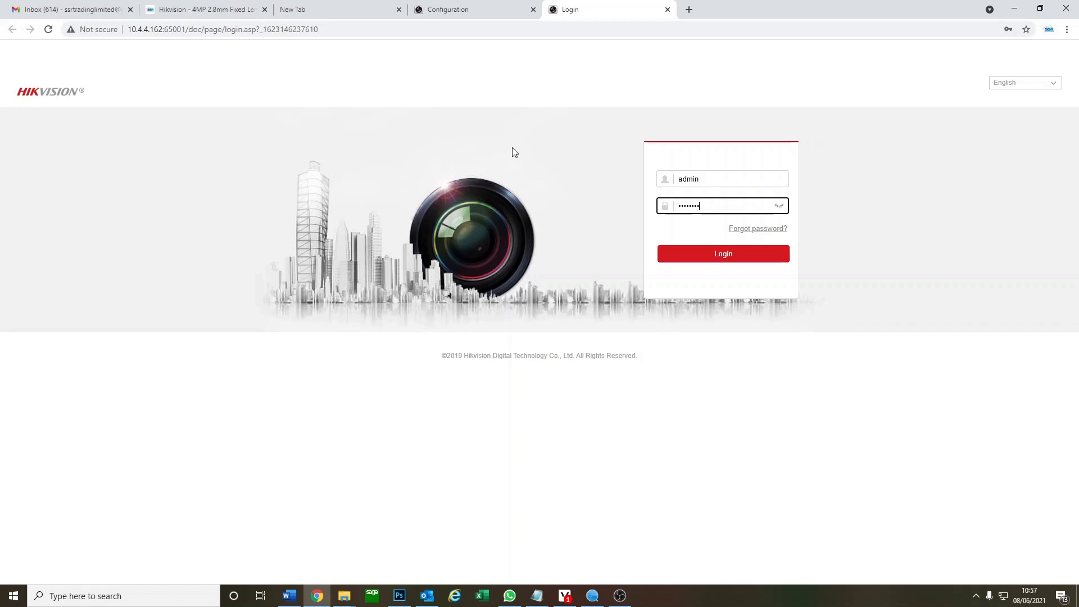
pyautogui.click(723, 253)
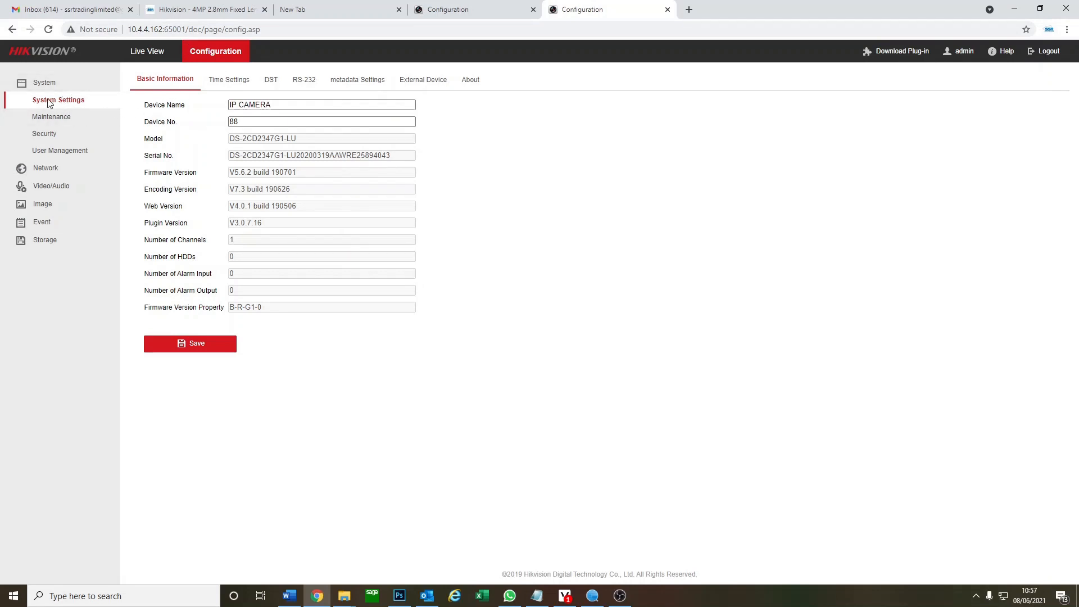
pyautogui.moveTo(423, 79)
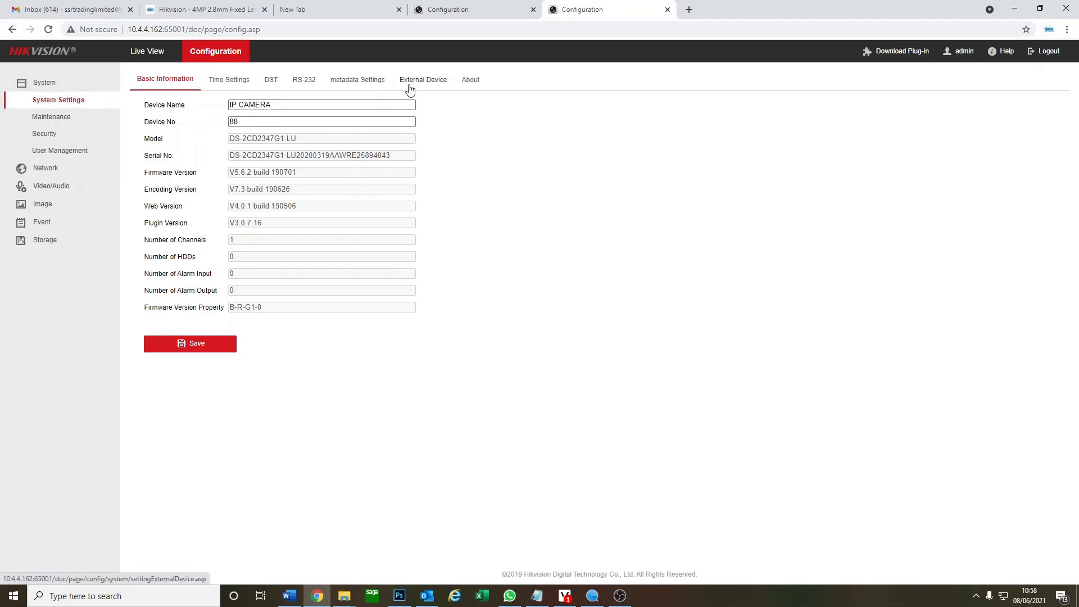
pyautogui.click(423, 79)
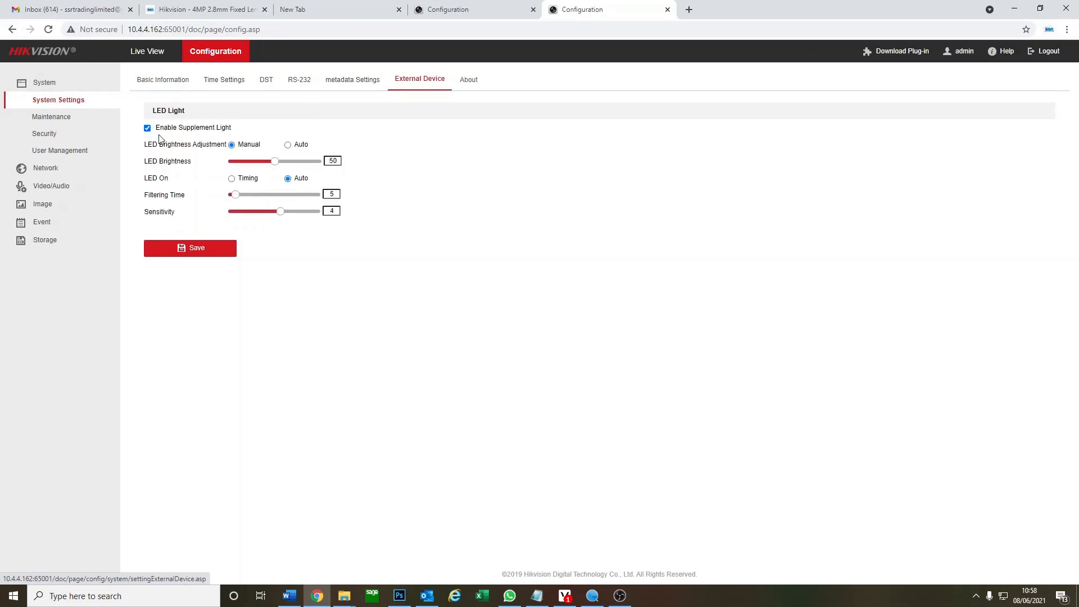
pyautogui.moveTo(239, 133)
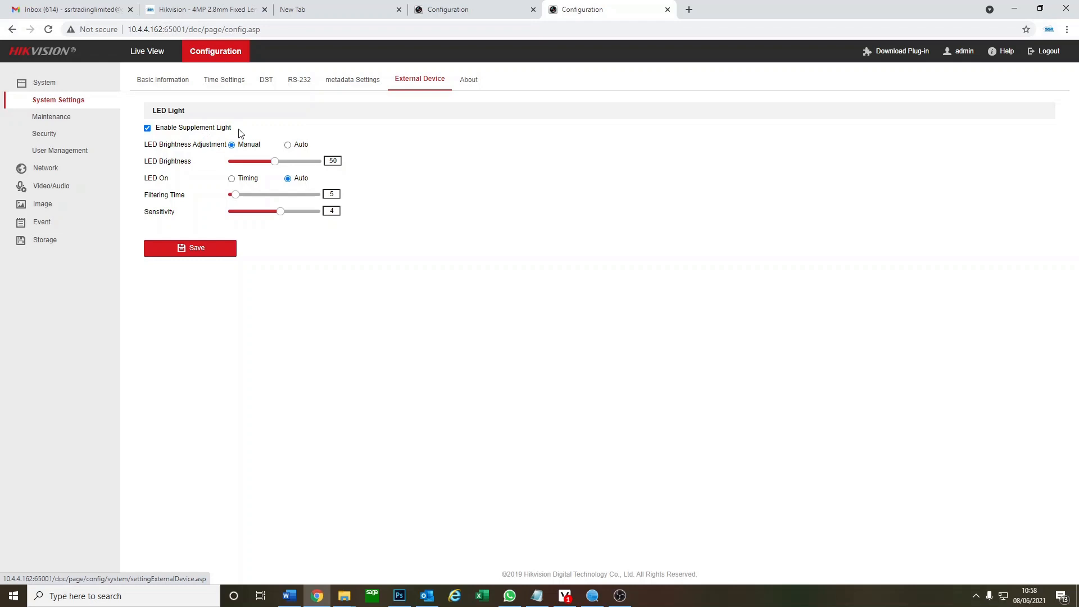
pyautogui.moveTo(230, 134)
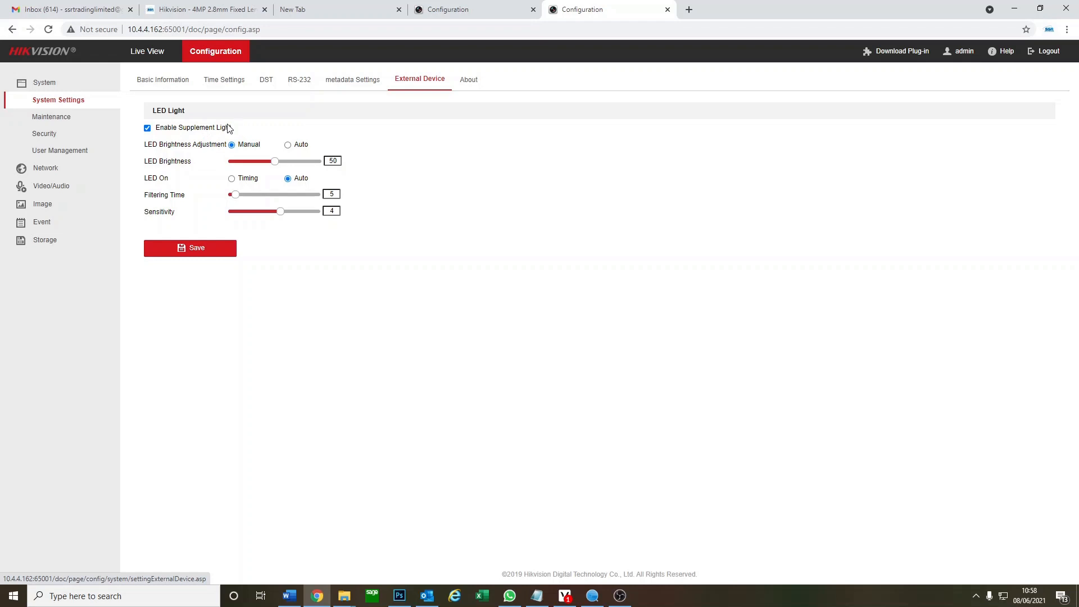
# Uncheck 'Enable Supplement Light' under LED Light on the External Device tab
pyautogui.click(147, 129)
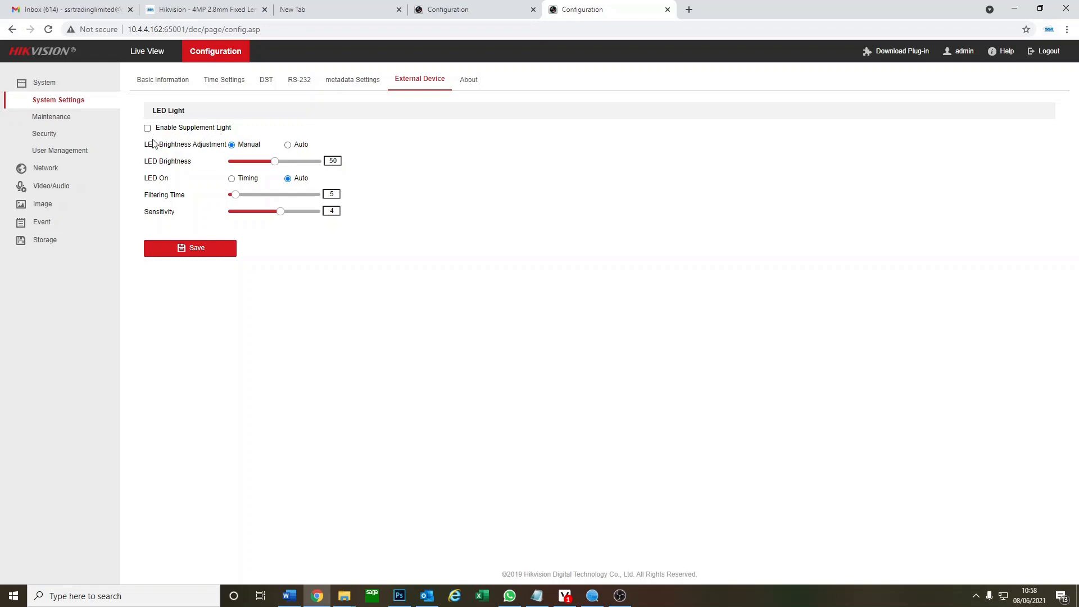
pyautogui.click(190, 248)
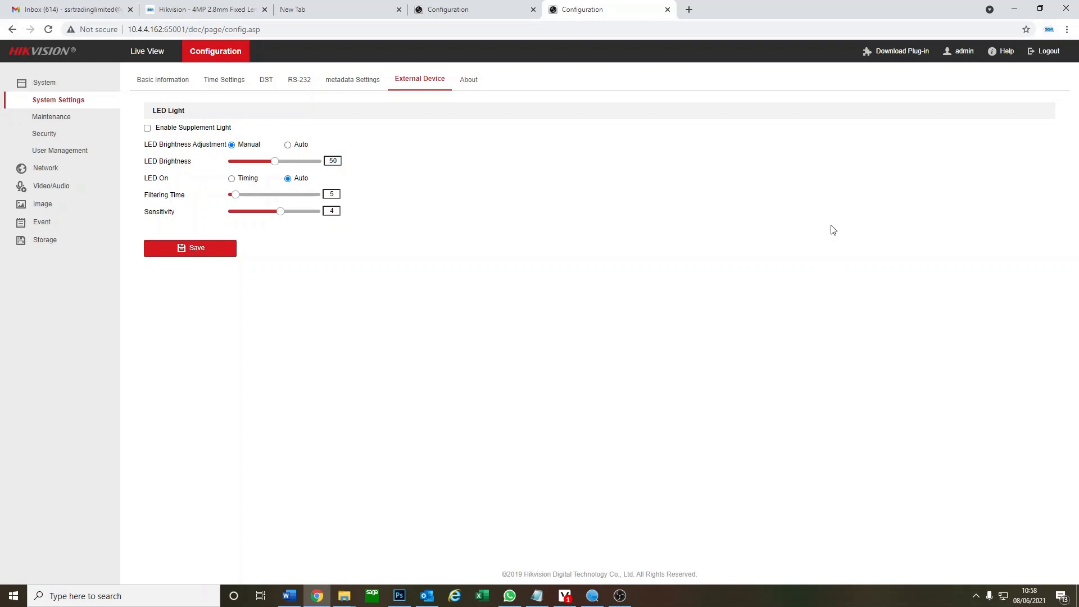
pyautogui.moveTo(271, 165)
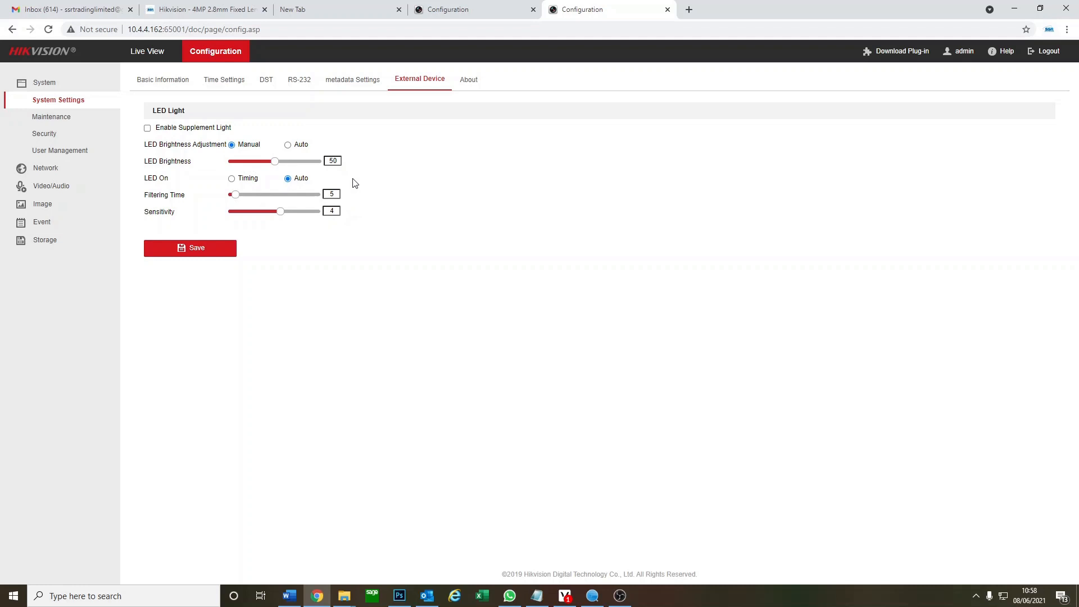
pyautogui.moveTo(374, 158)
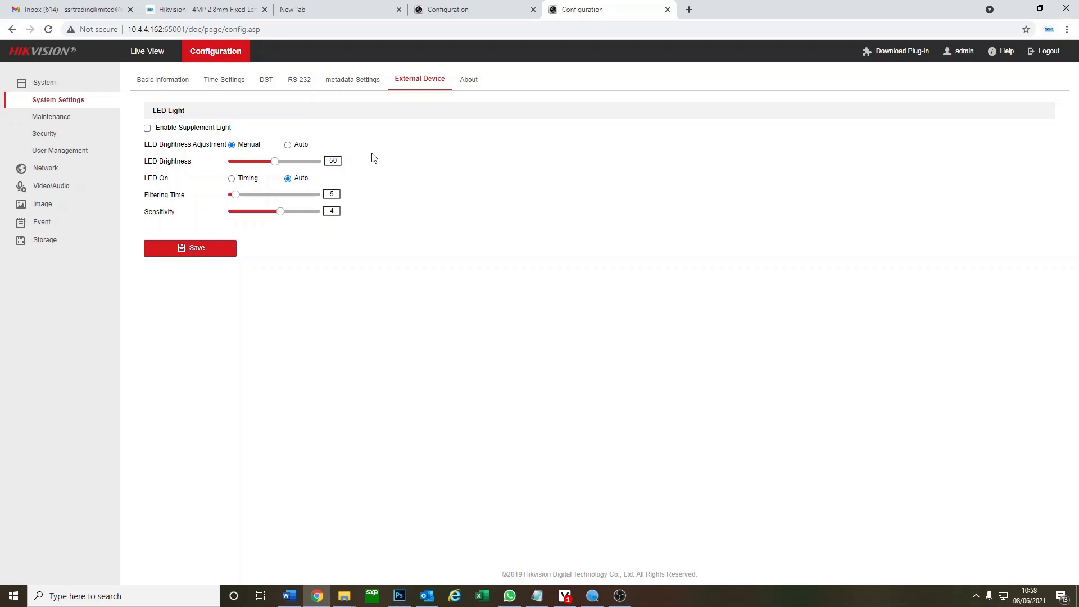
pyautogui.moveTo(355, 163)
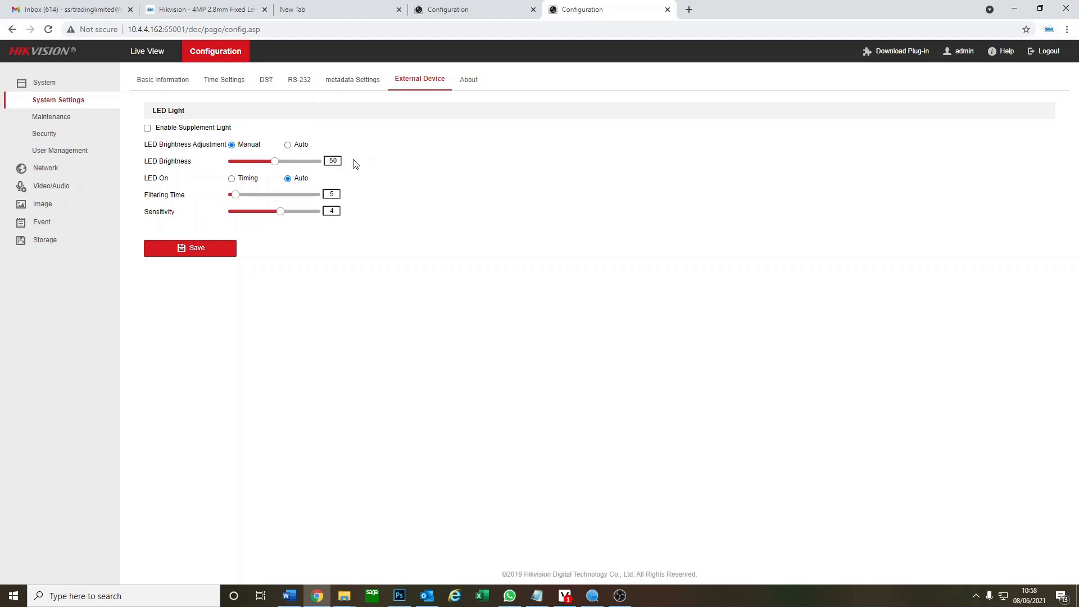
pyautogui.moveTo(460, 261)
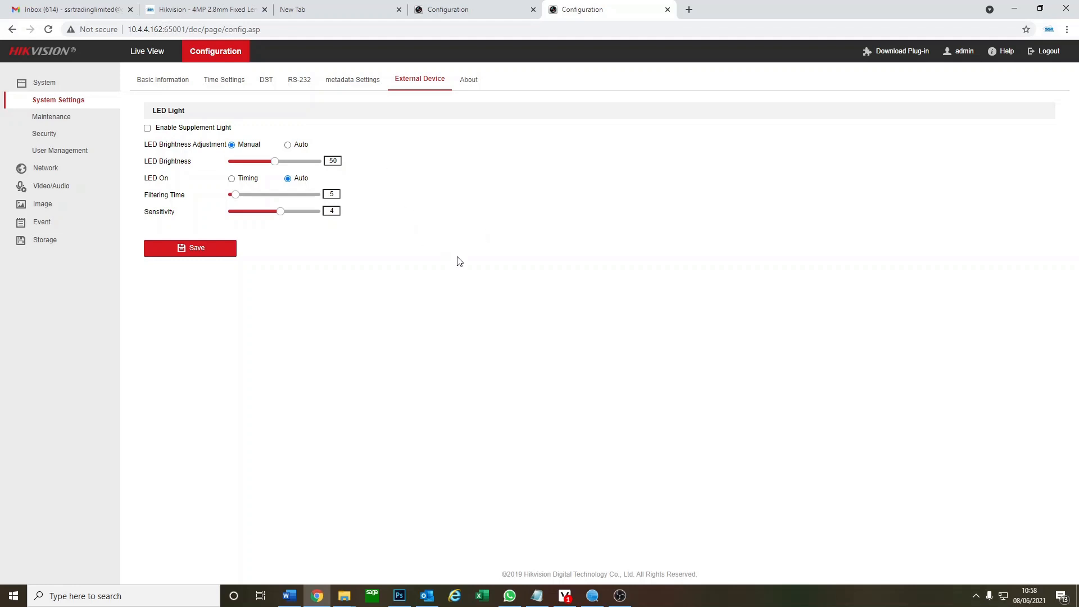